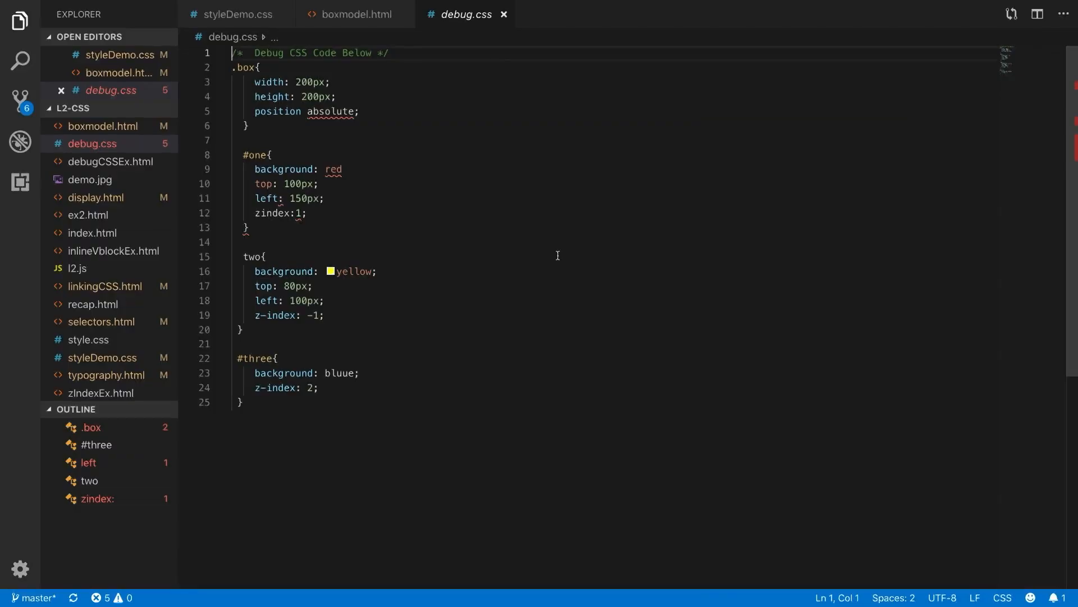
# Place the cursor right after 'position' in the .box rule to insert the colon.
pyautogui.click(324, 198)
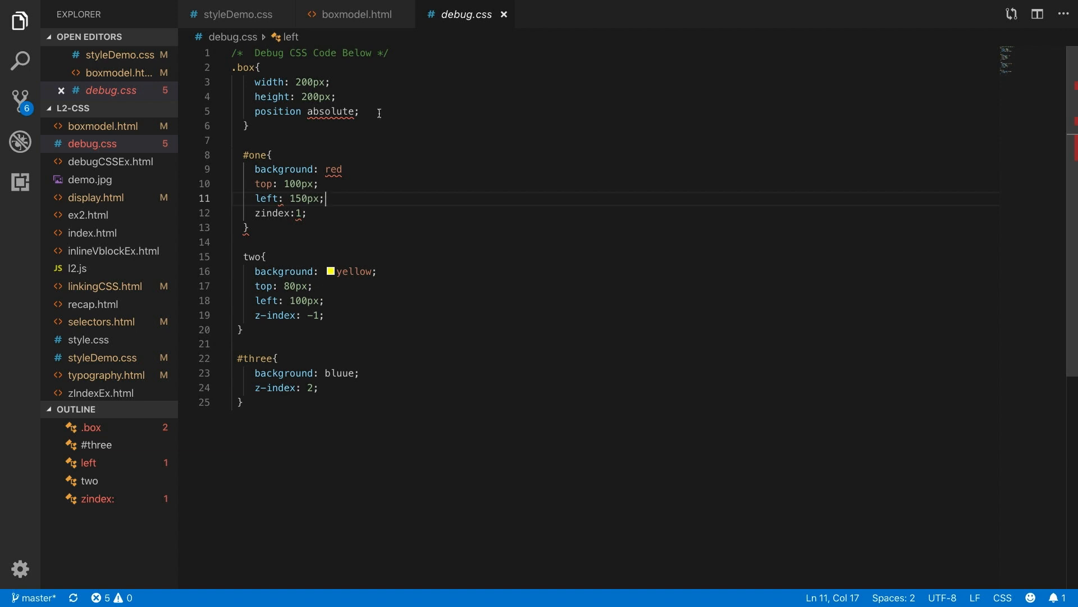
pyautogui.click(377, 111)
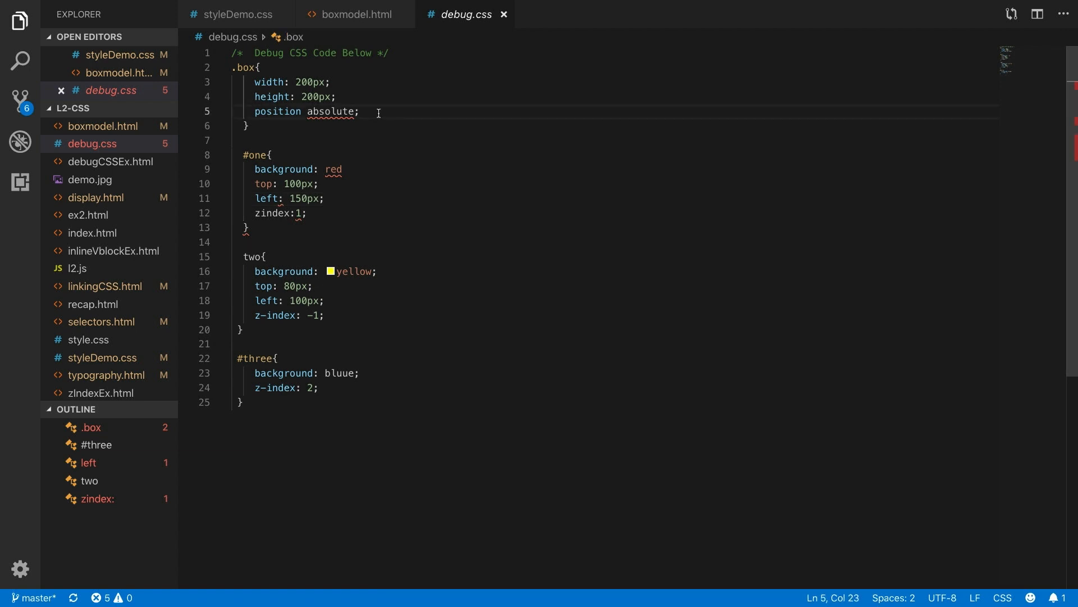
pyautogui.click(318, 183)
pyautogui.write(':')
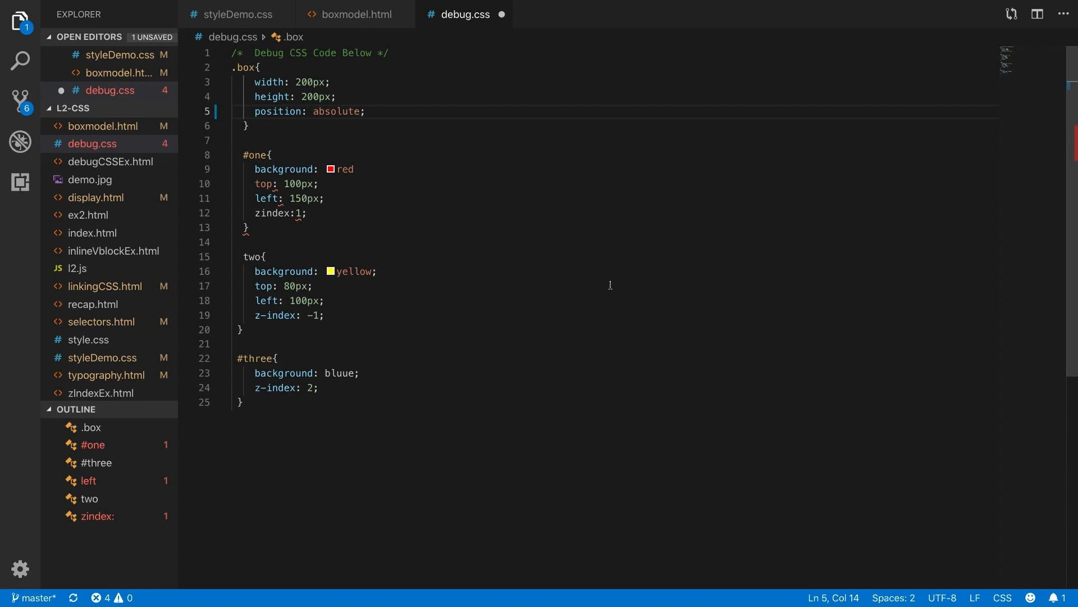
pyautogui.doubleClick(278, 111)
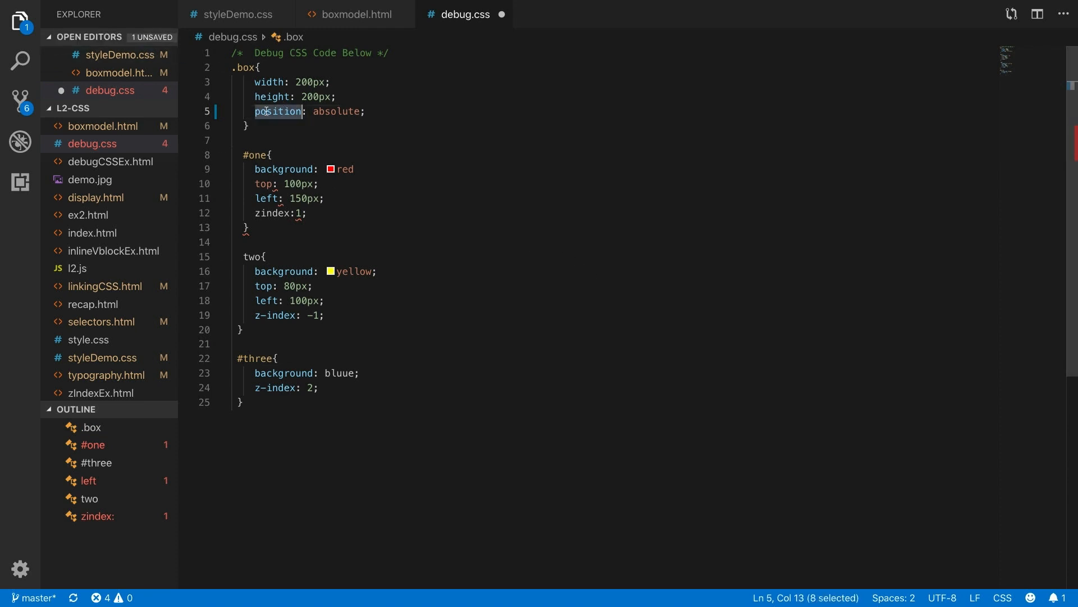
pyautogui.doubleClick(336, 111)
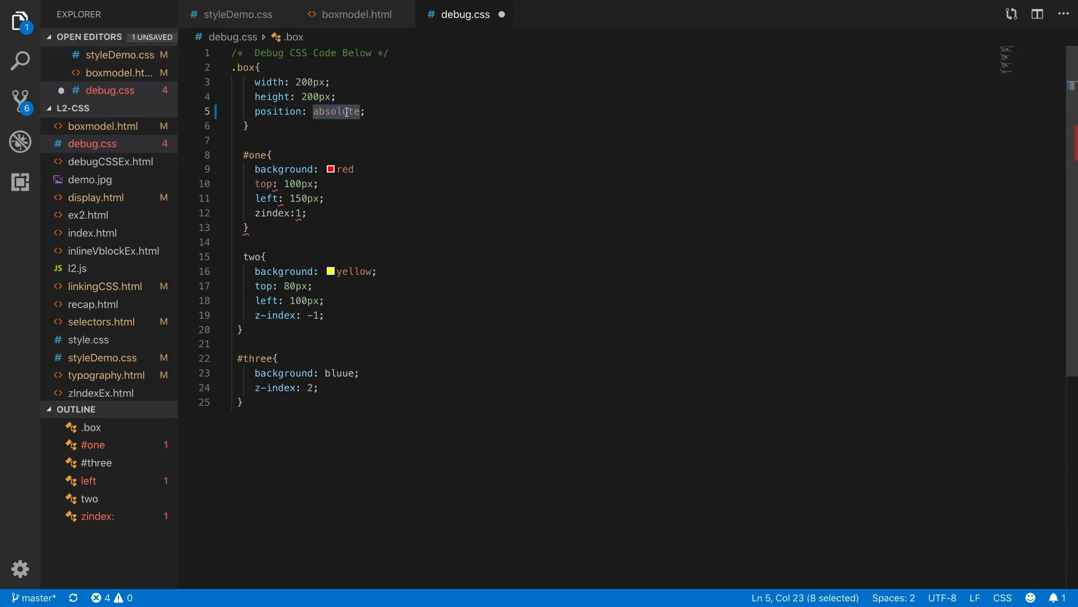
pyautogui.click(308, 111)
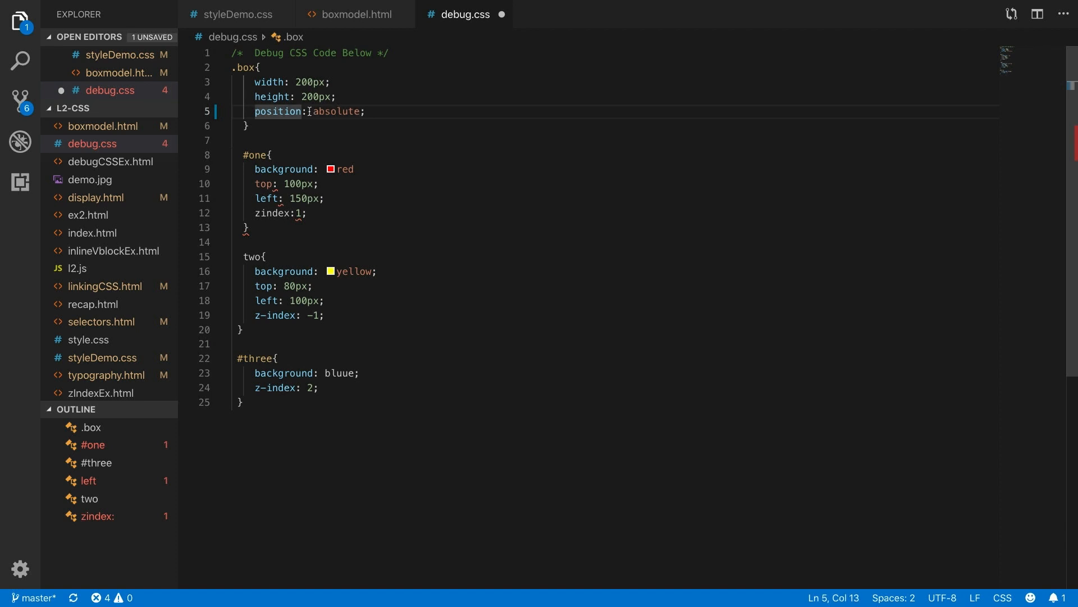
pyautogui.doubleClick(335, 111)
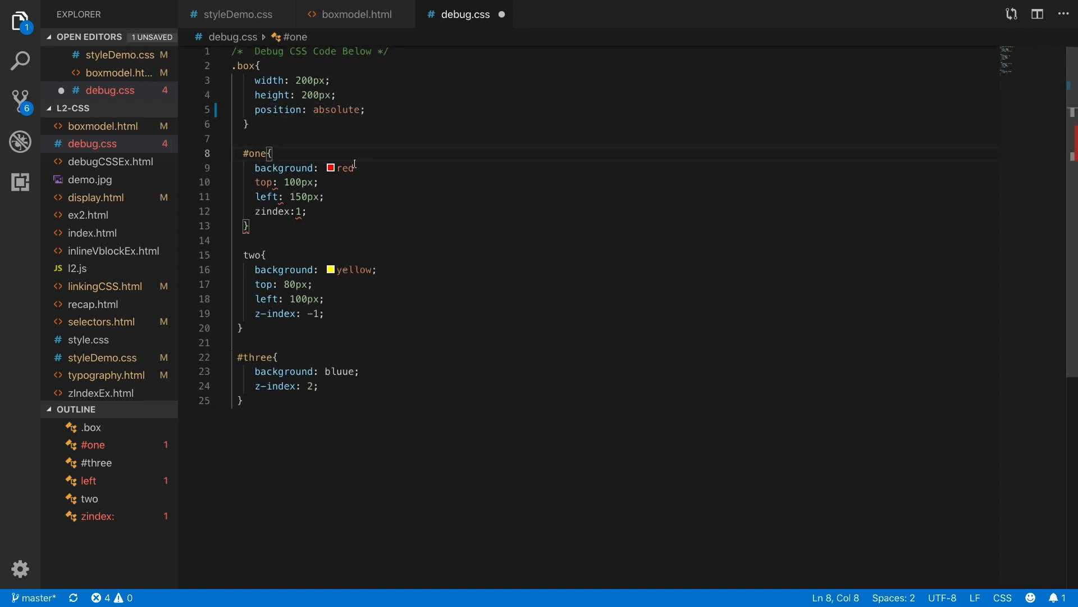
pyautogui.moveTo(253, 153)
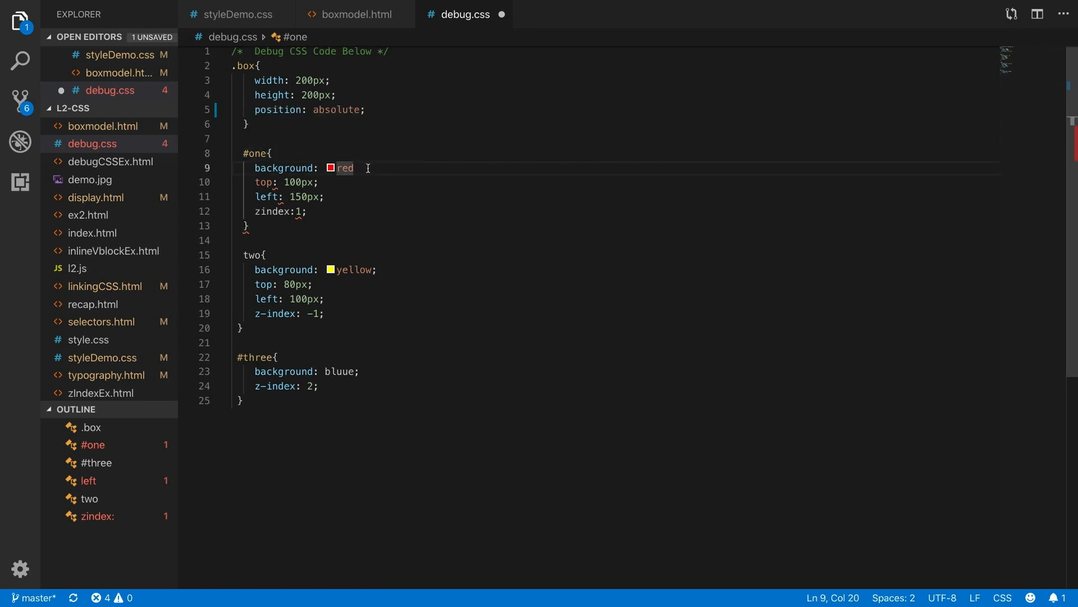
# Add a semicolon after red and select the misspelled zindex property in #one.
pyautogui.write(';')
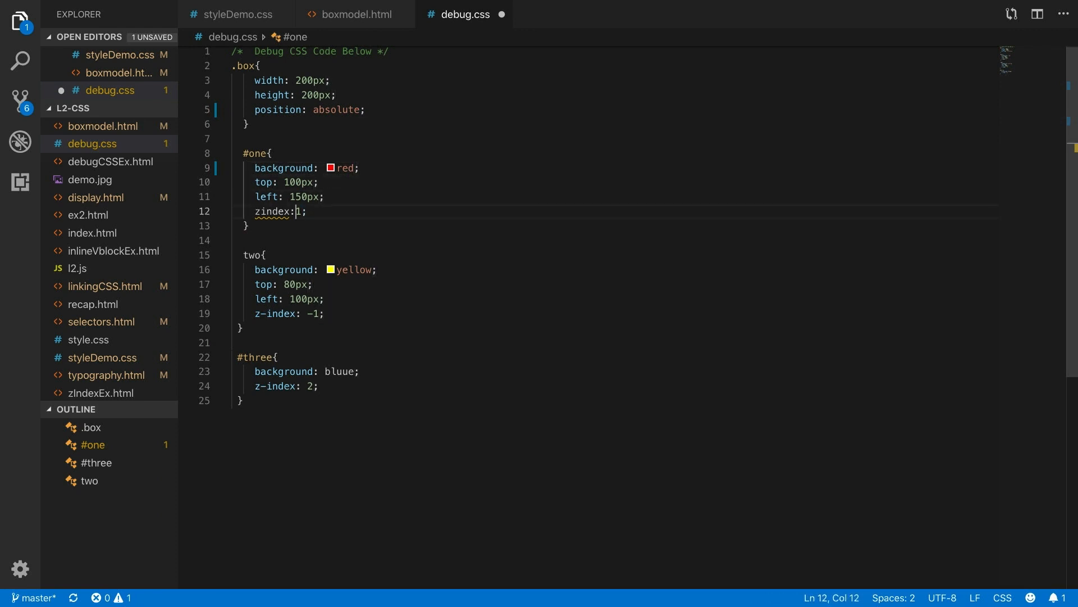
pyautogui.doubleClick(270, 211)
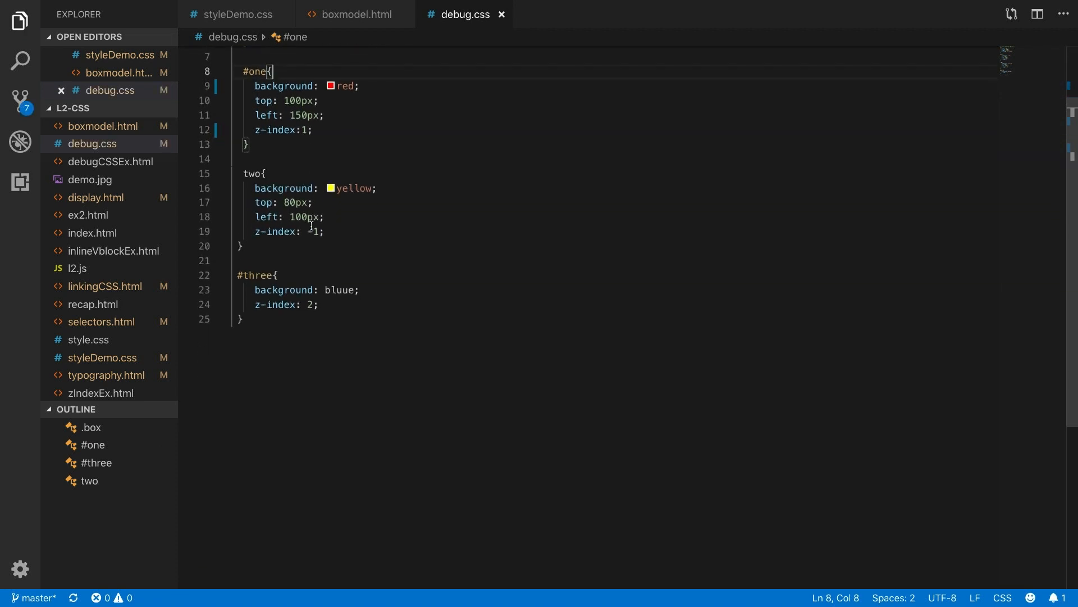
pyautogui.click(324, 231)
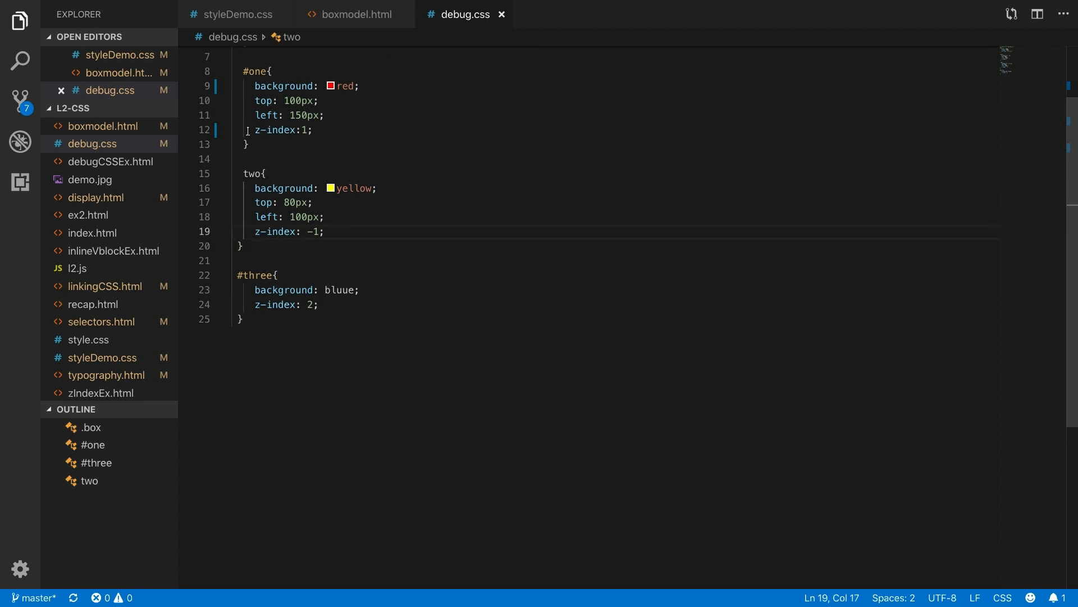
pyautogui.doubleClick(251, 173)
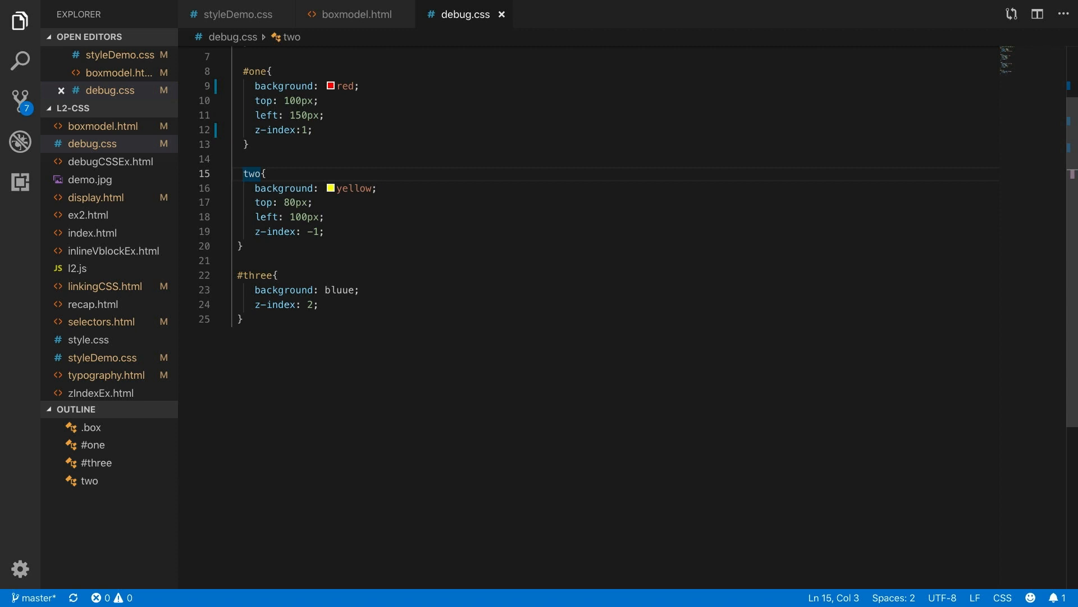
pyautogui.write('#')
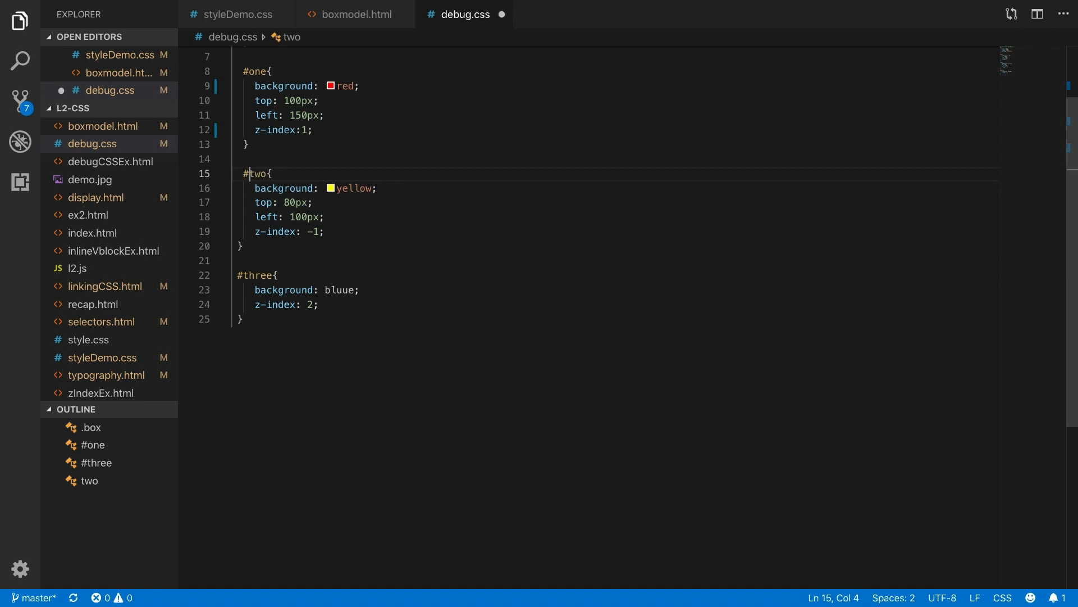
pyautogui.press('Backspace')
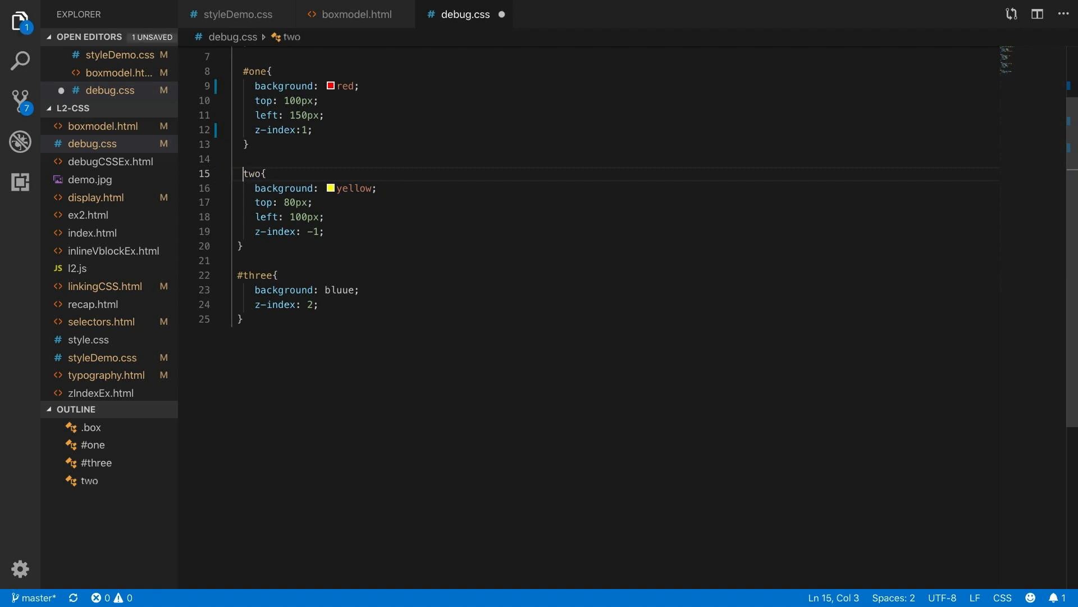
pyautogui.write('.')
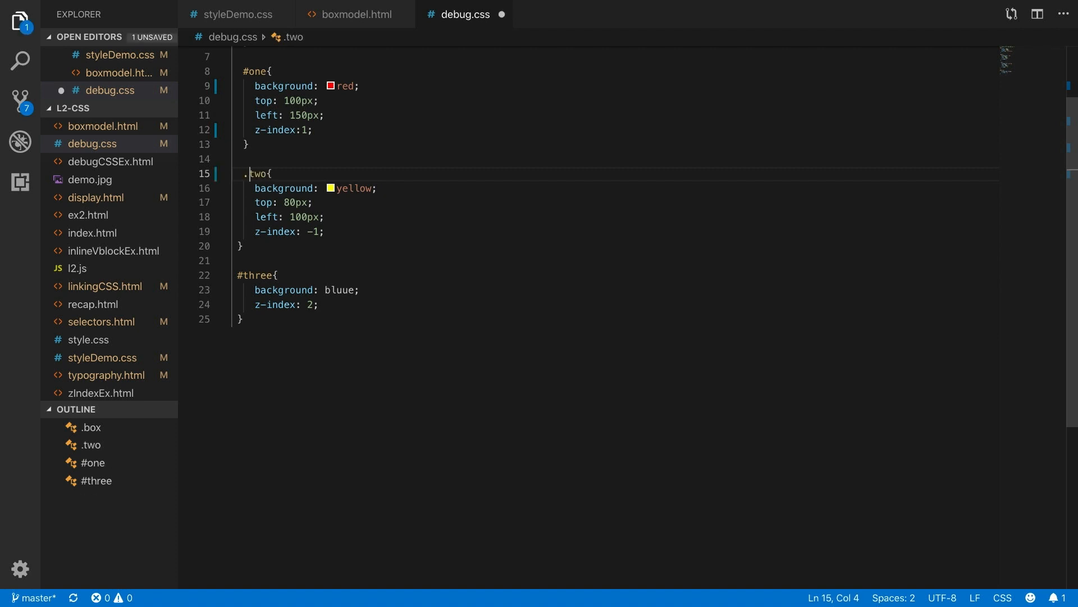
pyautogui.press('Backspace')
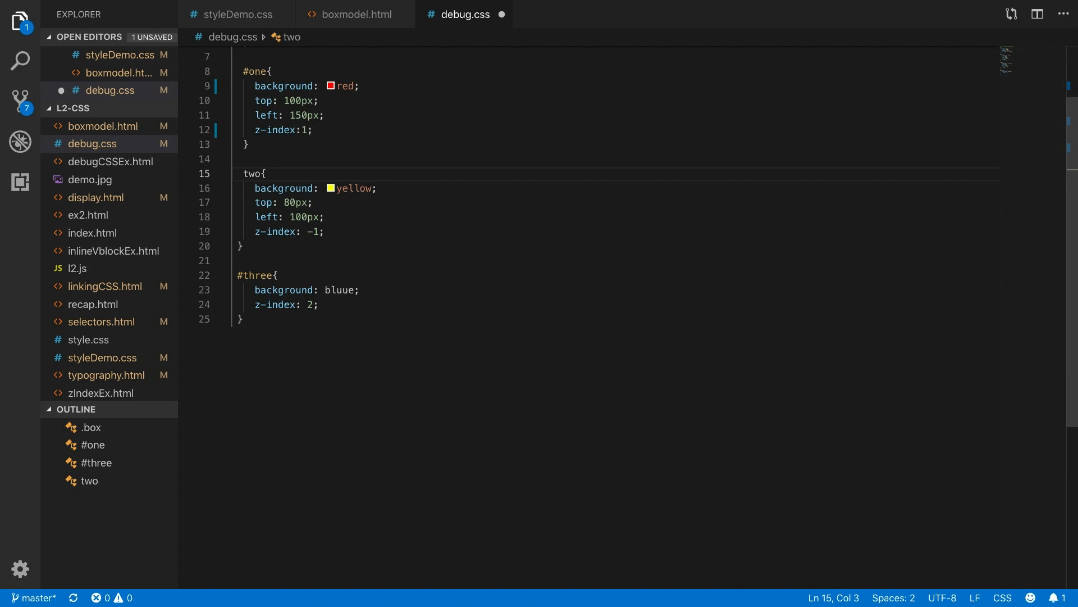
pyautogui.click(254, 275)
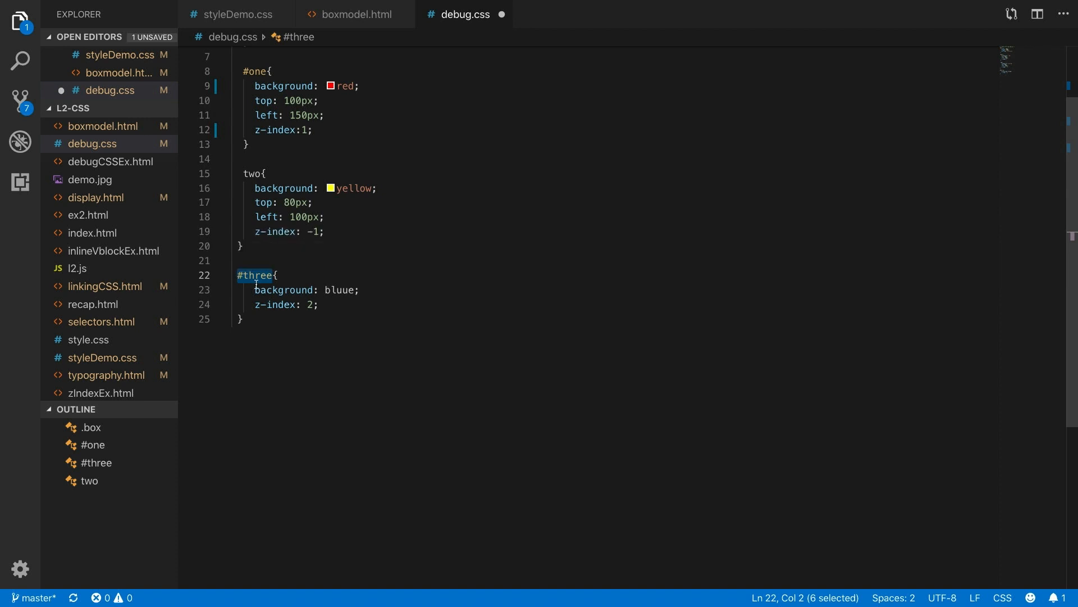
pyautogui.doubleClick(282, 290)
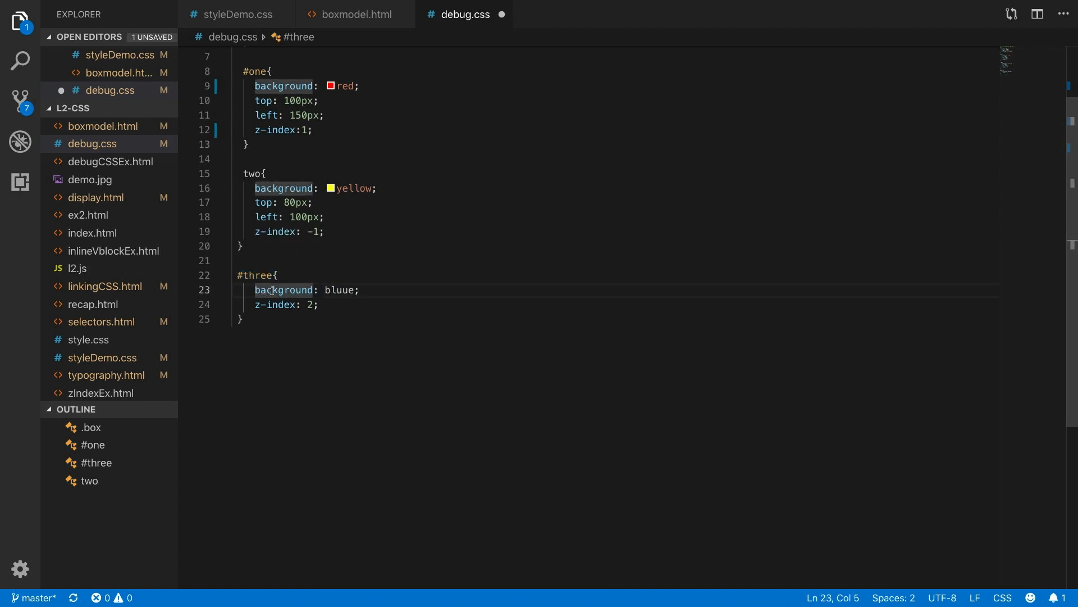
pyautogui.moveTo(281, 289)
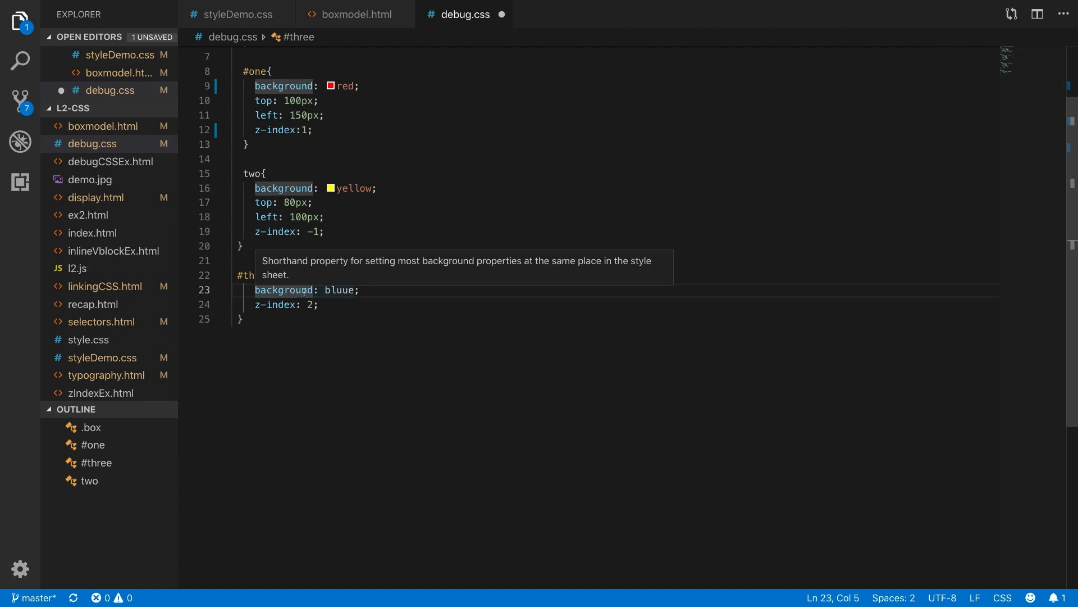
pyautogui.doubleClick(341, 290)
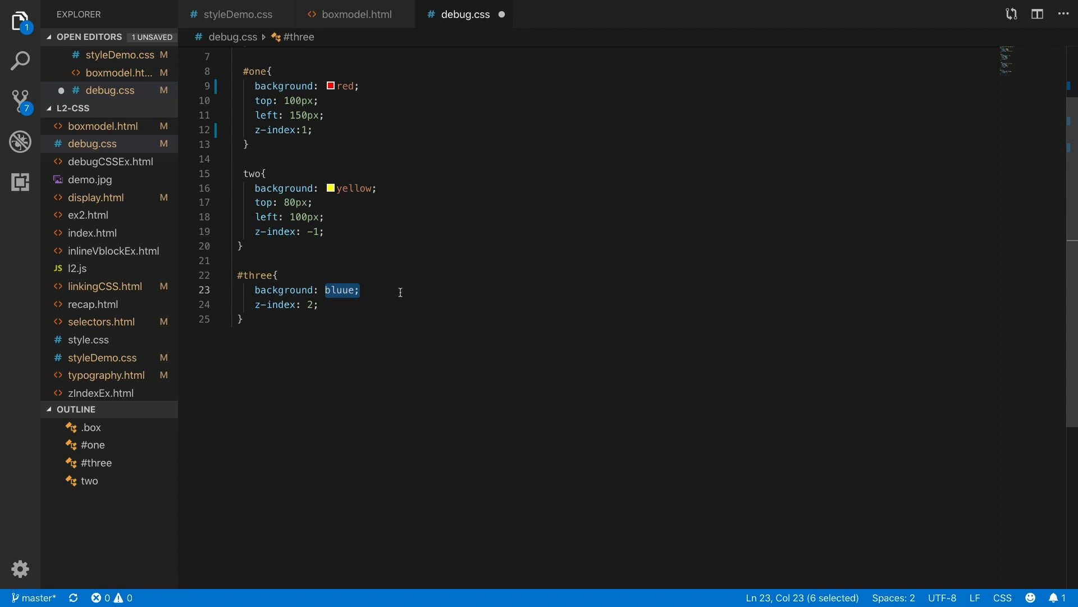
pyautogui.click(399, 290)
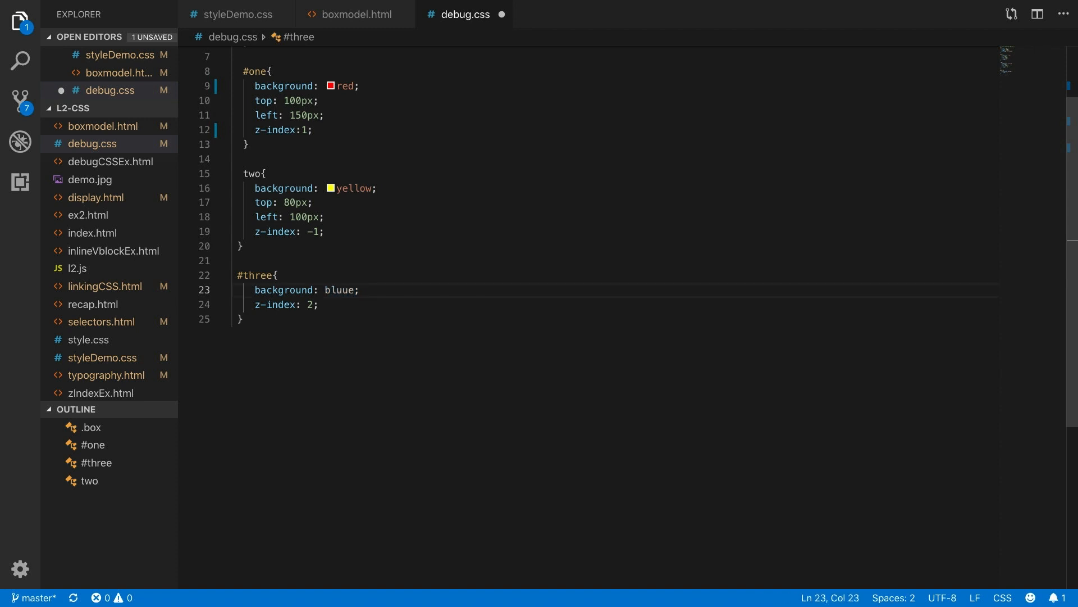